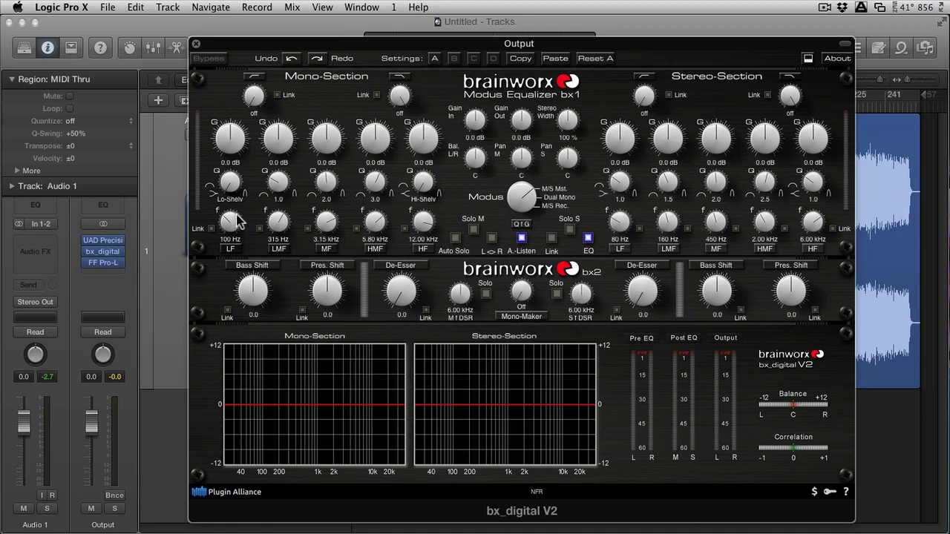
mouse_move(52, 81)
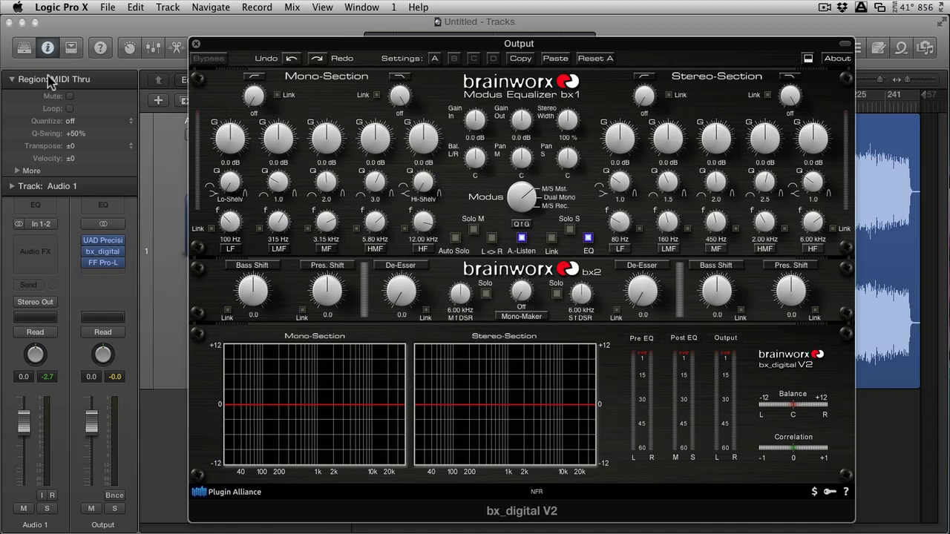
Inspect the UAD Buss Compressor and FabFilter Pro-L inserts on the output, then leave all plugin windows closed
left_click(103, 240)
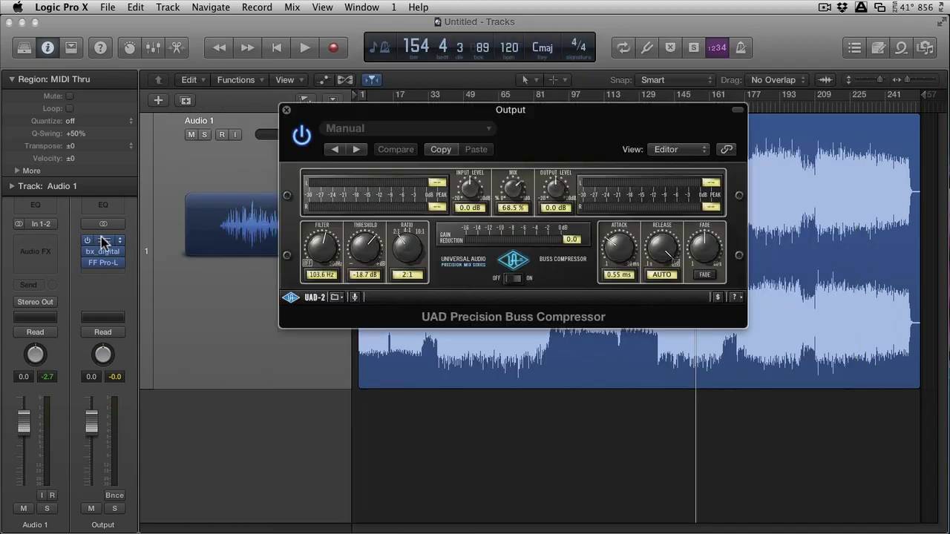
left_click_drag(511, 110, 551, 110)
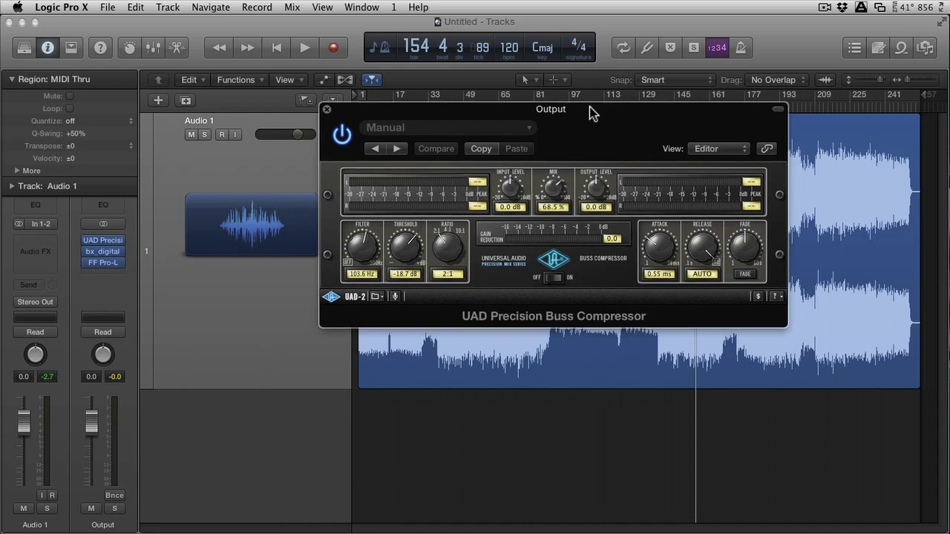
left_click_drag(550, 110, 558, 172)
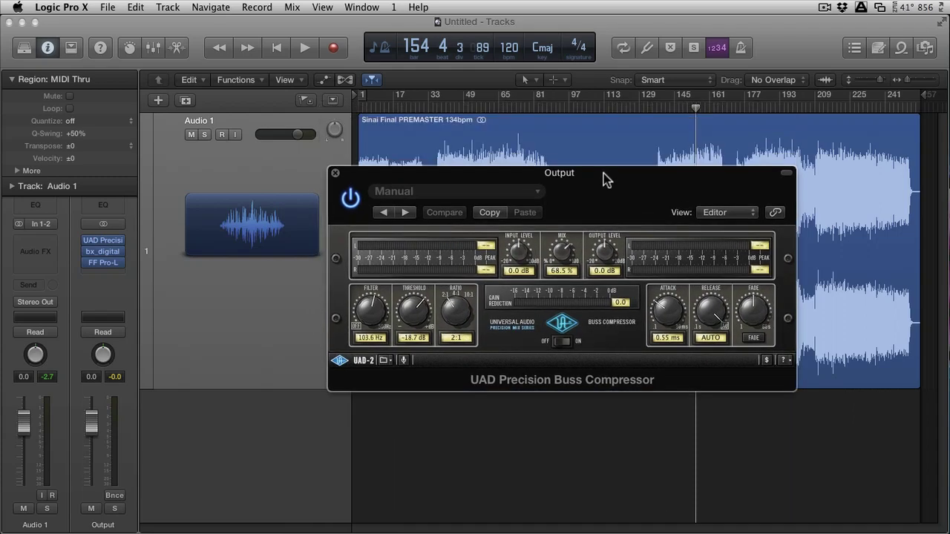
left_click(335, 172)
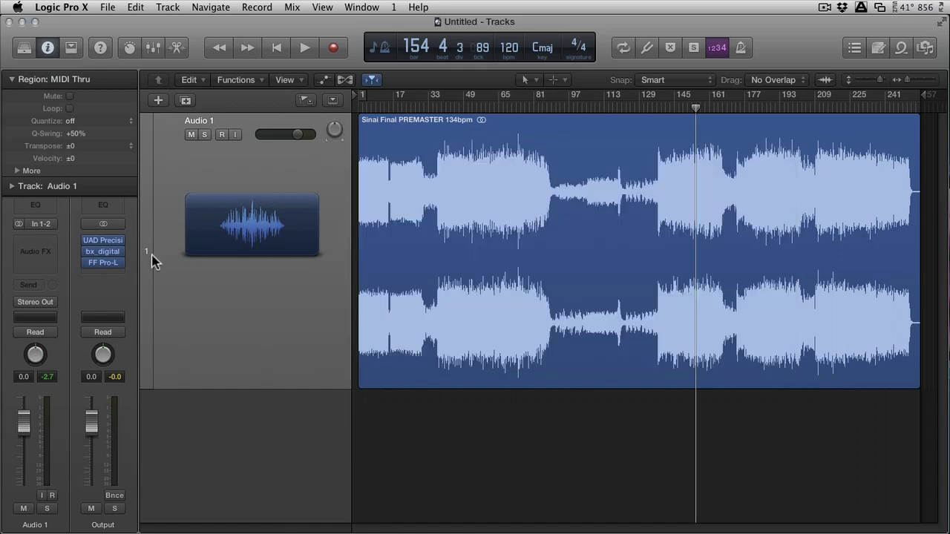
left_click(103, 262)
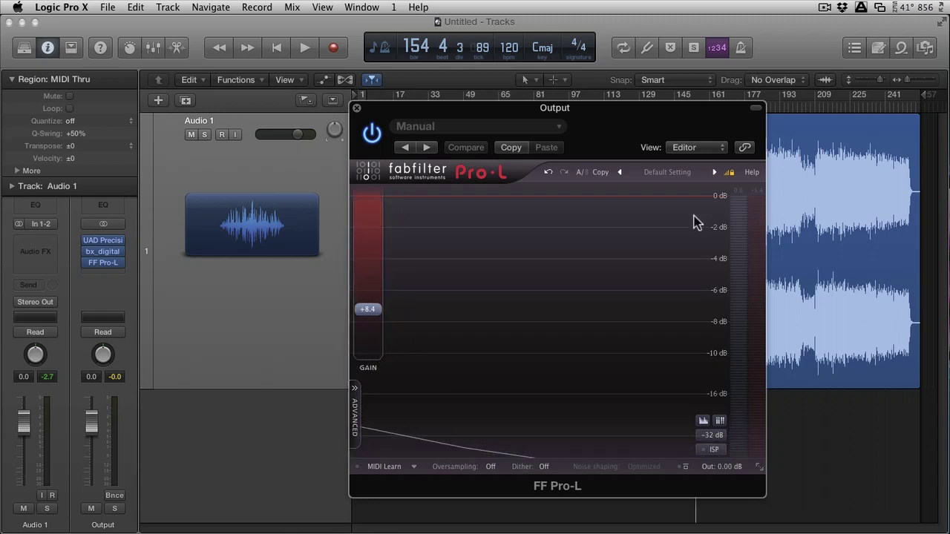
left_click(357, 108)
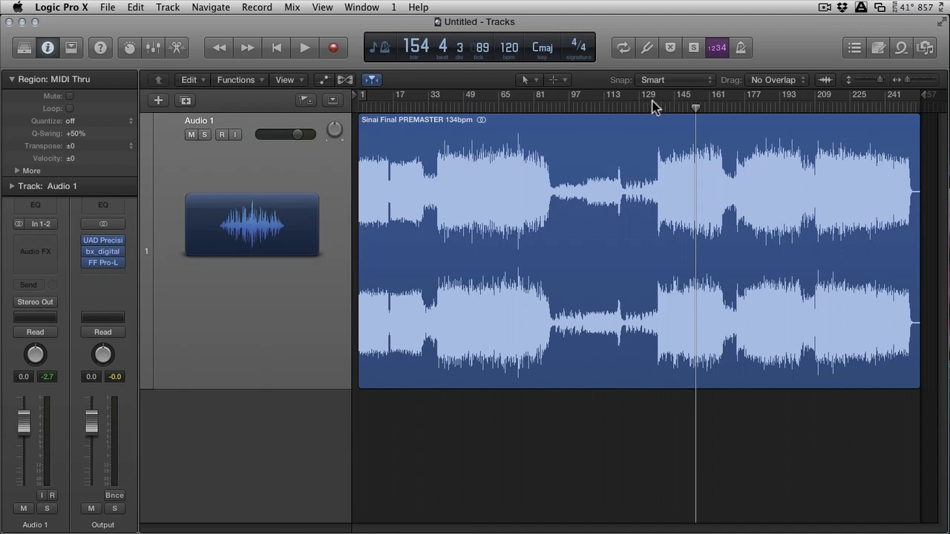
Play the song and lower the Pro-L limiter's gain to about +7.9 dB with the compressor checked
left_click(303, 48)
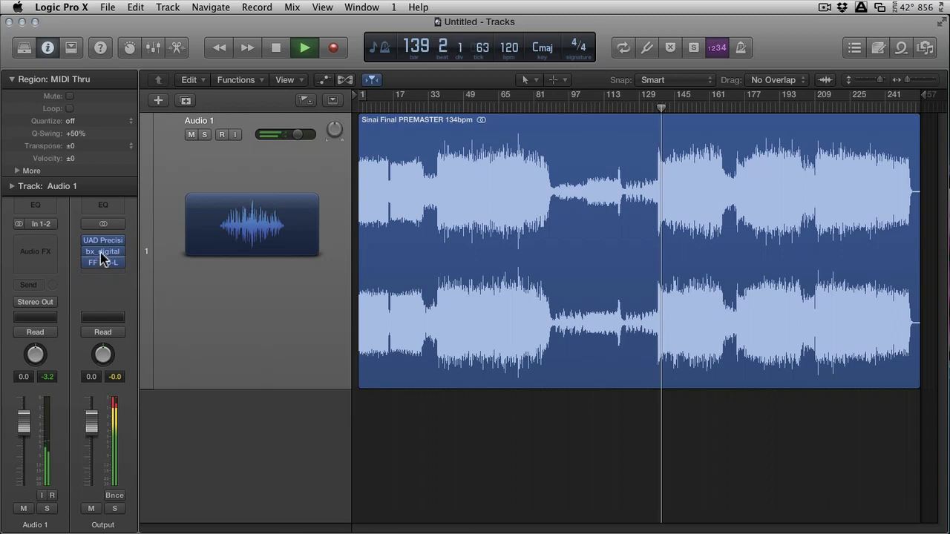
double_click(102, 240)
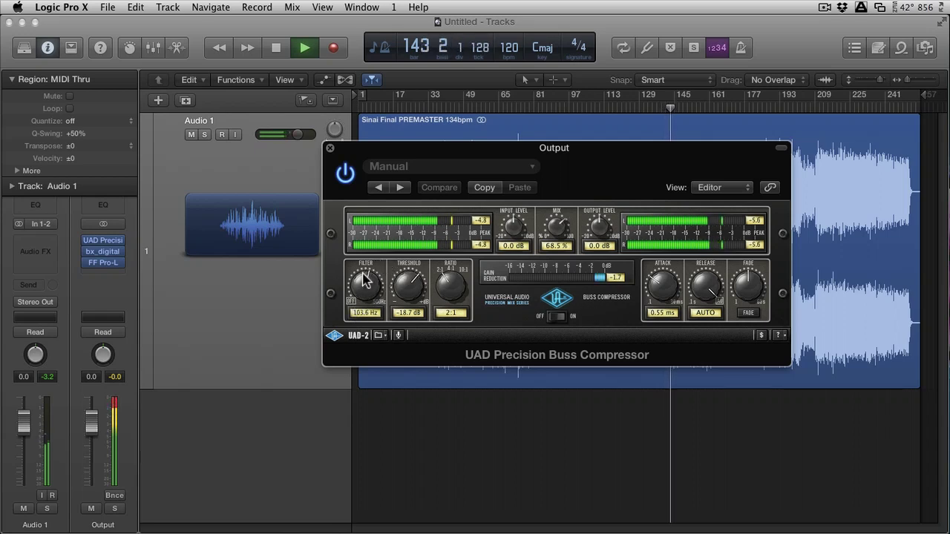
left_click_drag(557, 225, 558, 230)
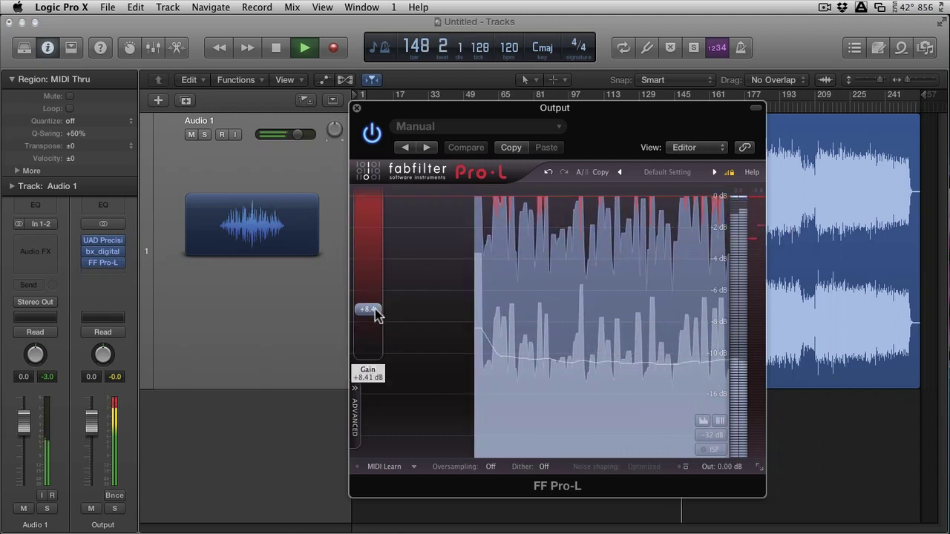
left_click_drag(368, 310, 368, 319)
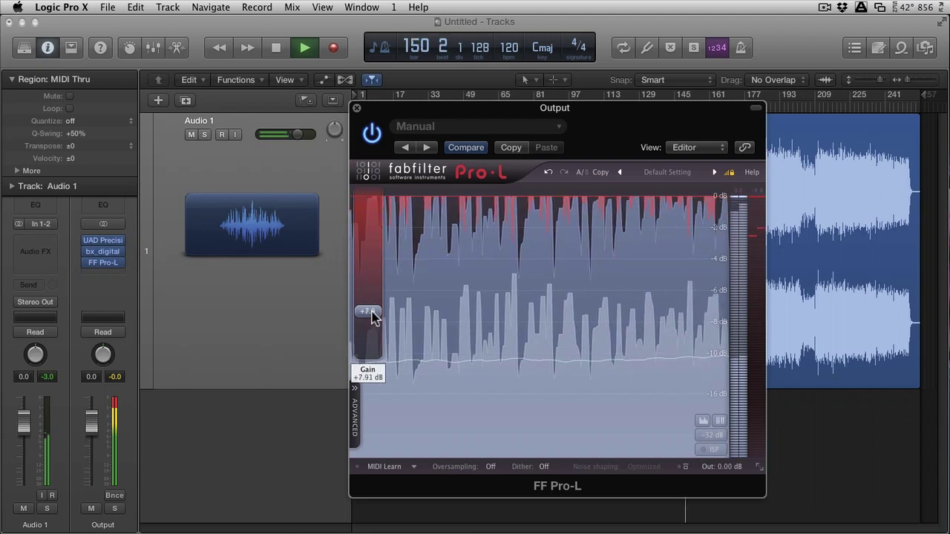
left_click(357, 109)
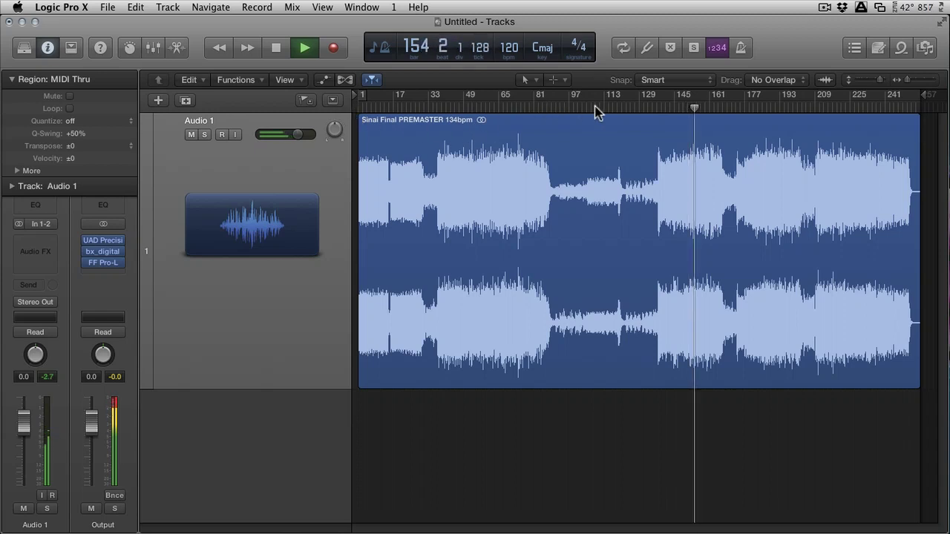
Return the playhead to around bar 129 and stop playback
left_click(645, 110)
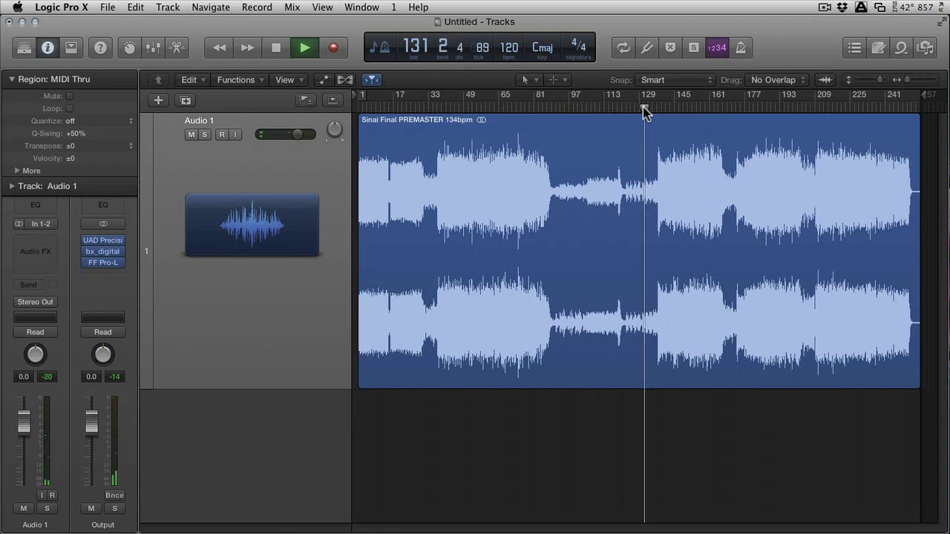
left_click(276, 47)
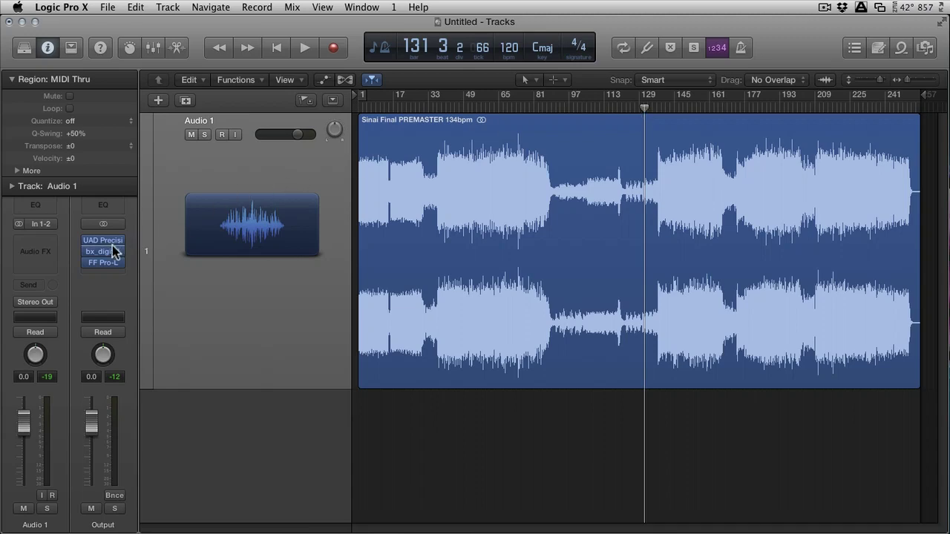
Bring up the bx_digital V2 equalizer from the output's insert slot
double_click(103, 252)
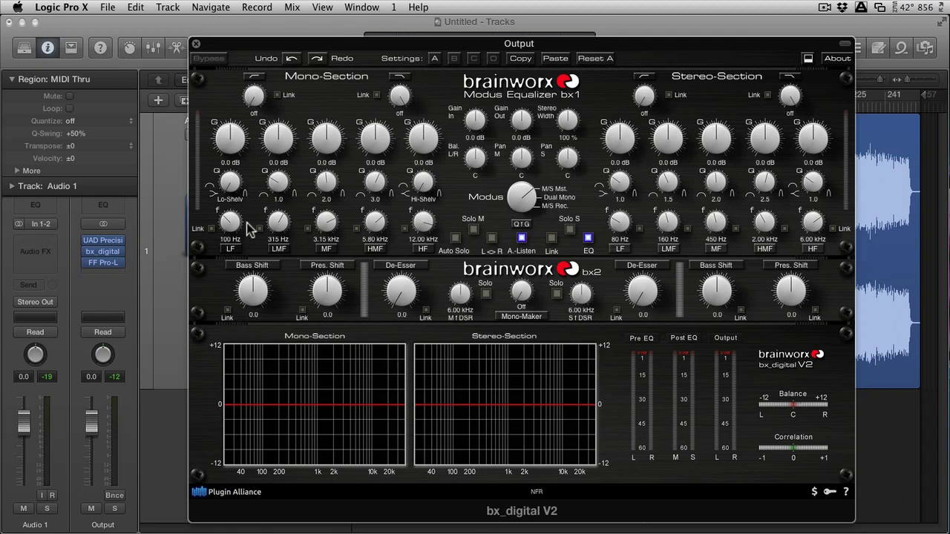
mouse_move(267, 205)
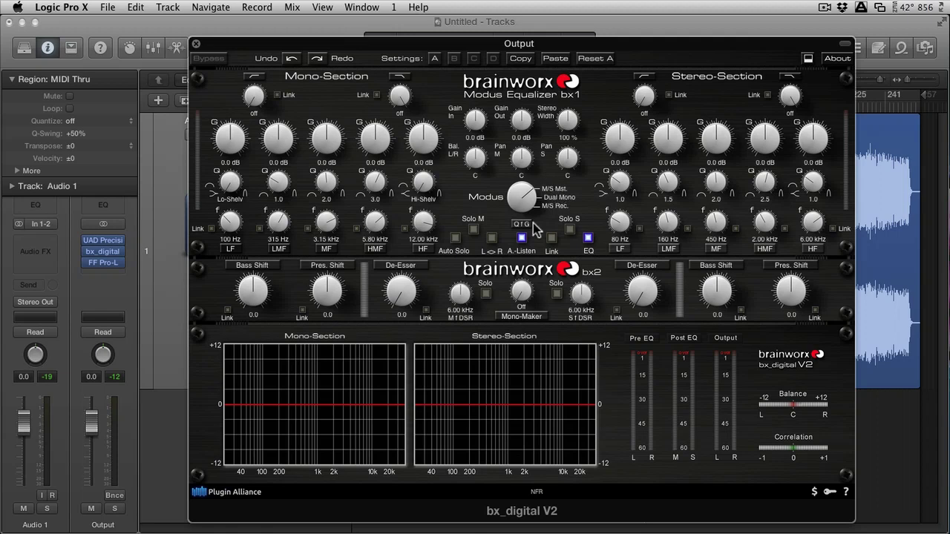
mouse_move(534, 205)
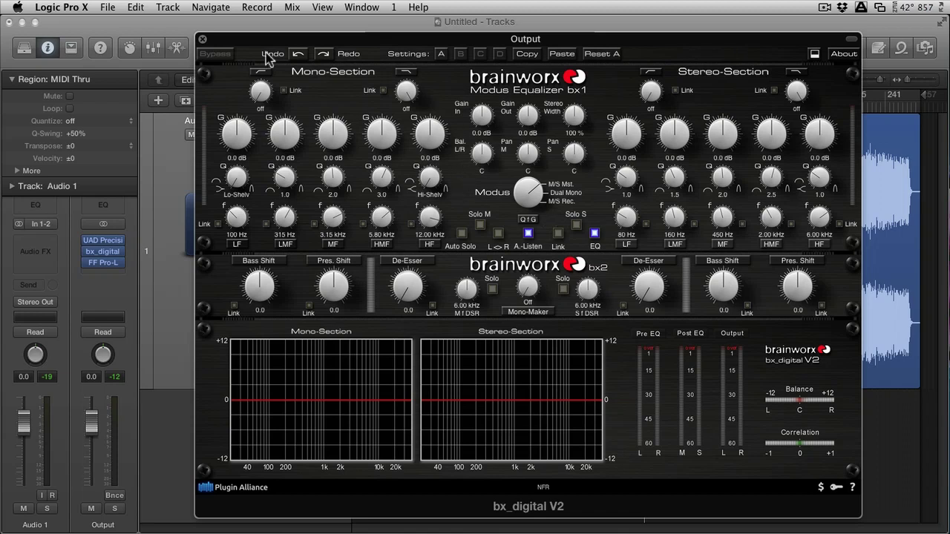
mouse_move(442, 125)
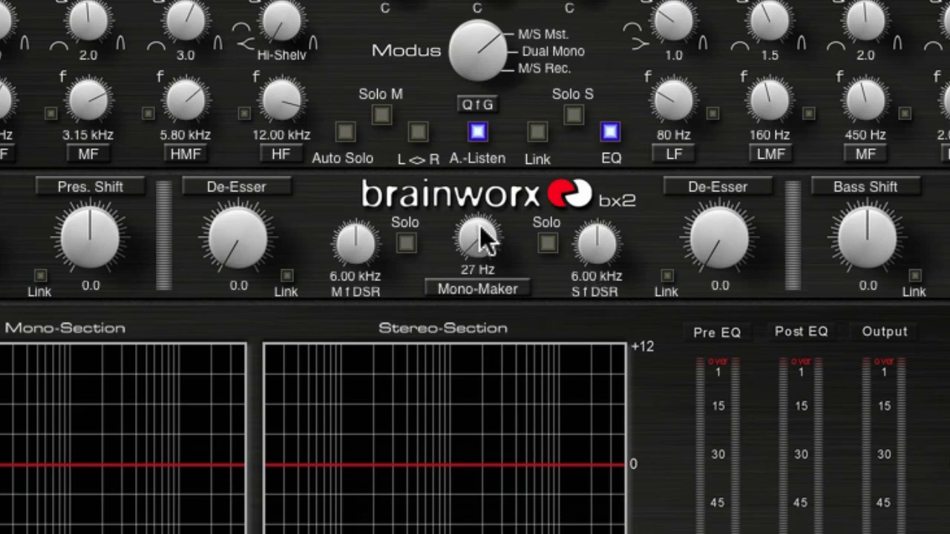
Raise the Mono-Maker frequency to around 280 Hz, then settle it near 229 Hz
left_click_drag(478, 238, 482, 201)
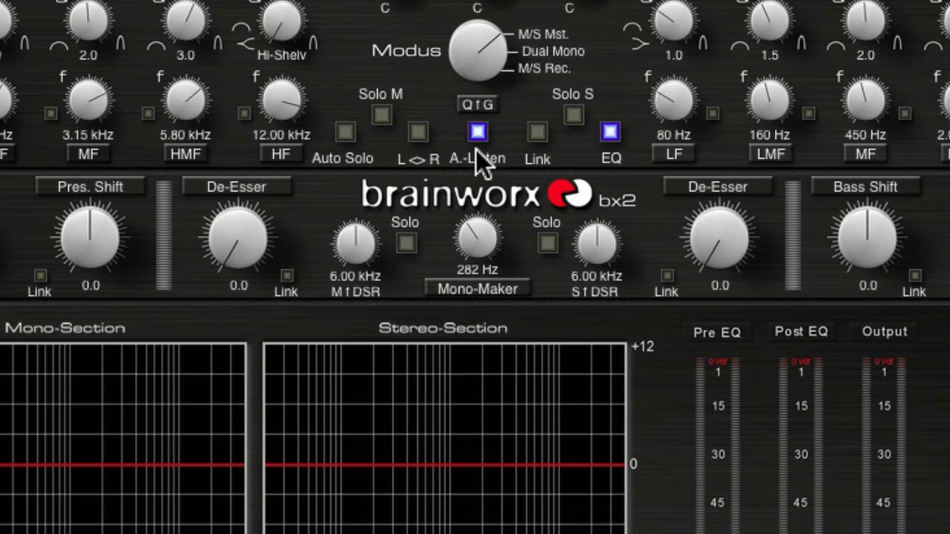
left_click_drag(477, 237, 478, 252)
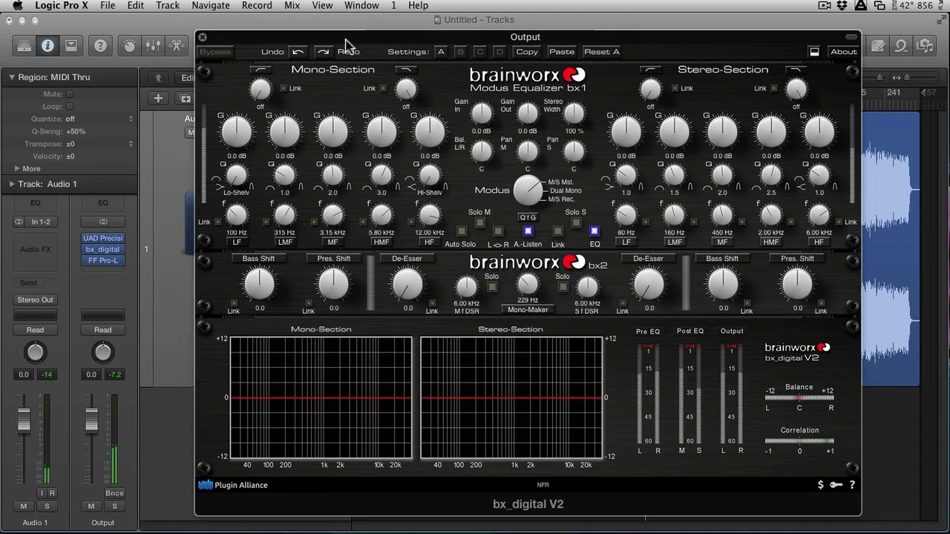
Move the plugin window aside to set a cycle range from bar 136, then restore it
left_click_drag(526, 36, 516, 202)
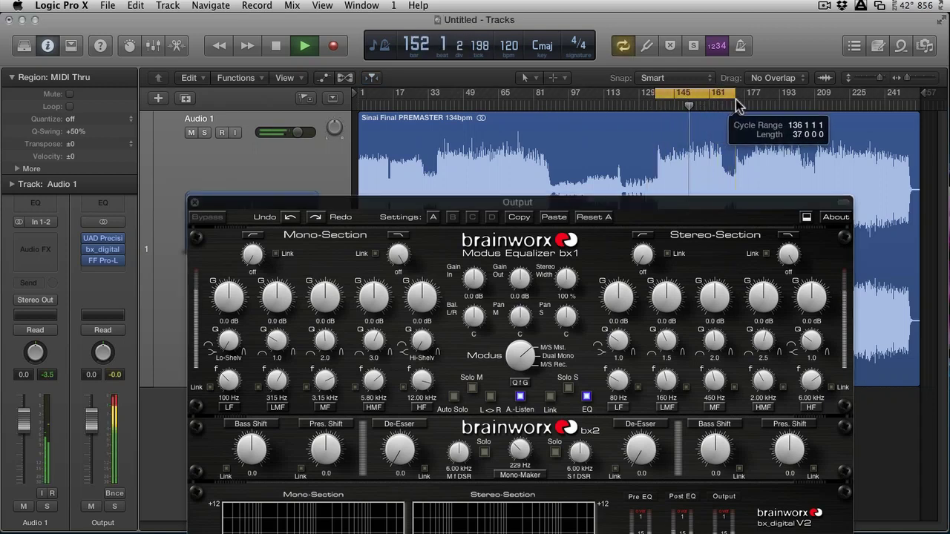
left_click_drag(689, 92, 754, 92)
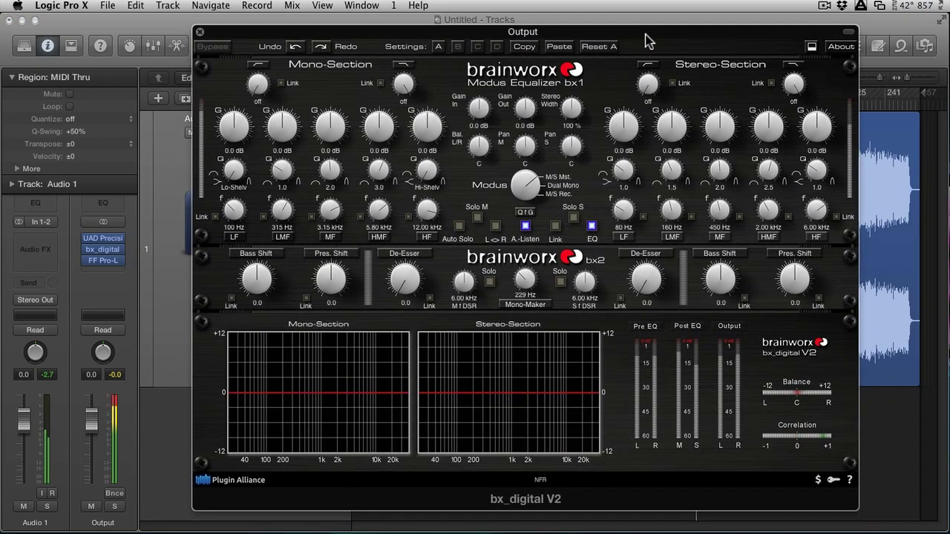
mouse_move(355, 274)
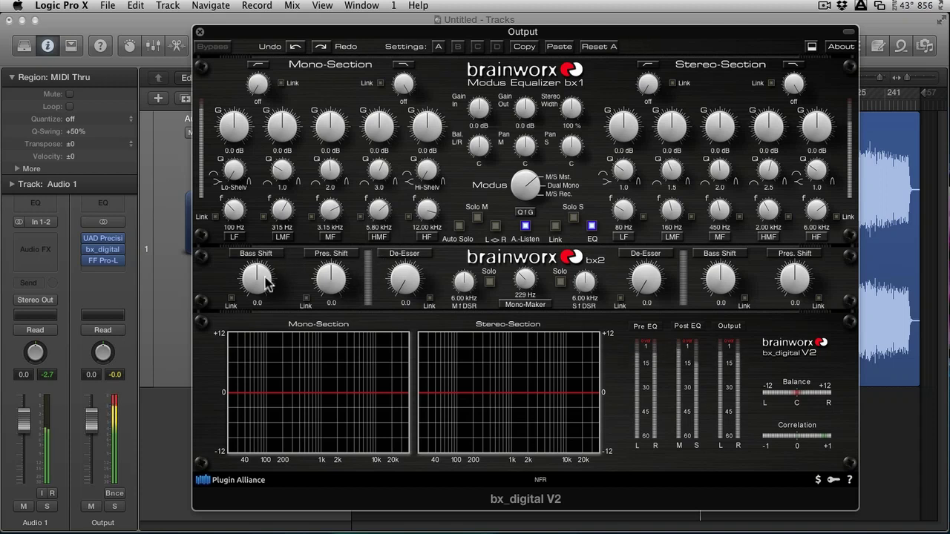
Set the mono Bass Shift to about 1.0 dB, then trim it back to 0.9
left_click_drag(257, 279, 257, 268)
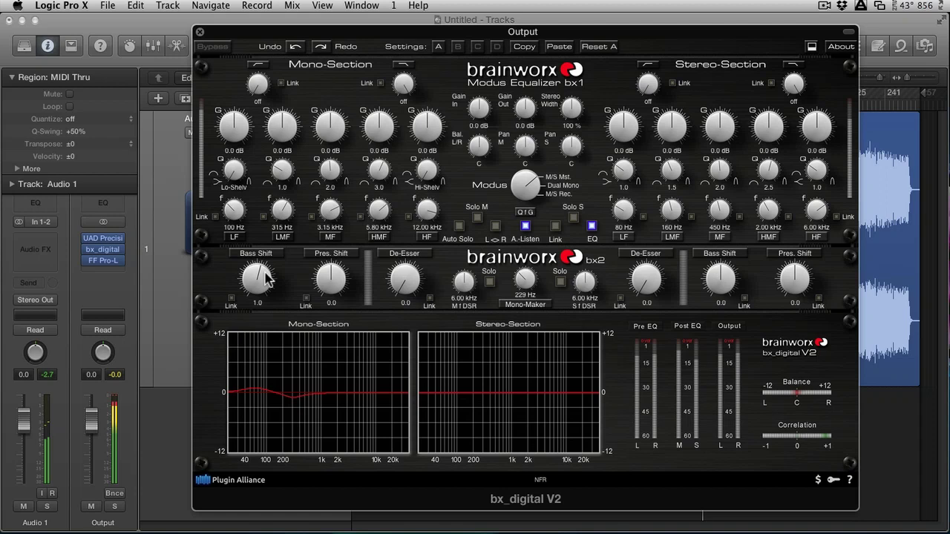
left_click_drag(256, 279, 255, 285)
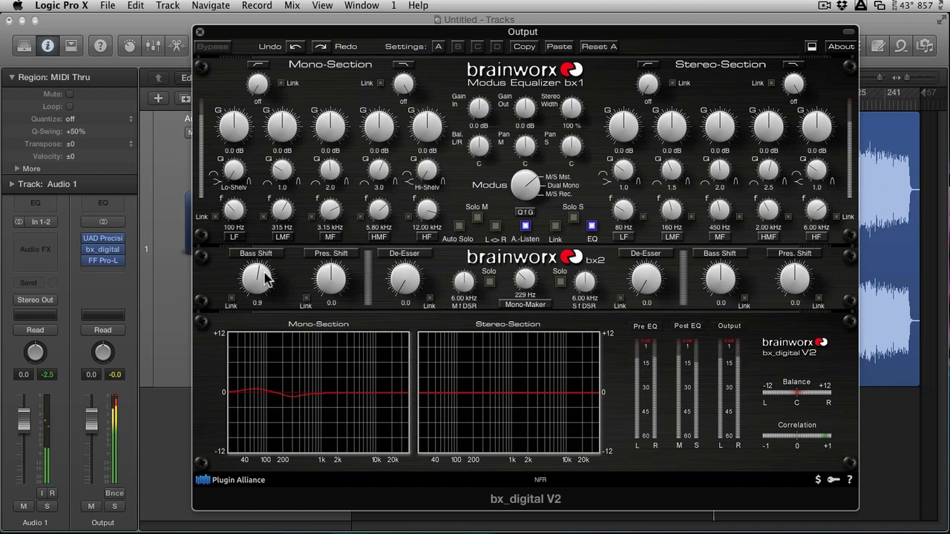
mouse_move(255, 404)
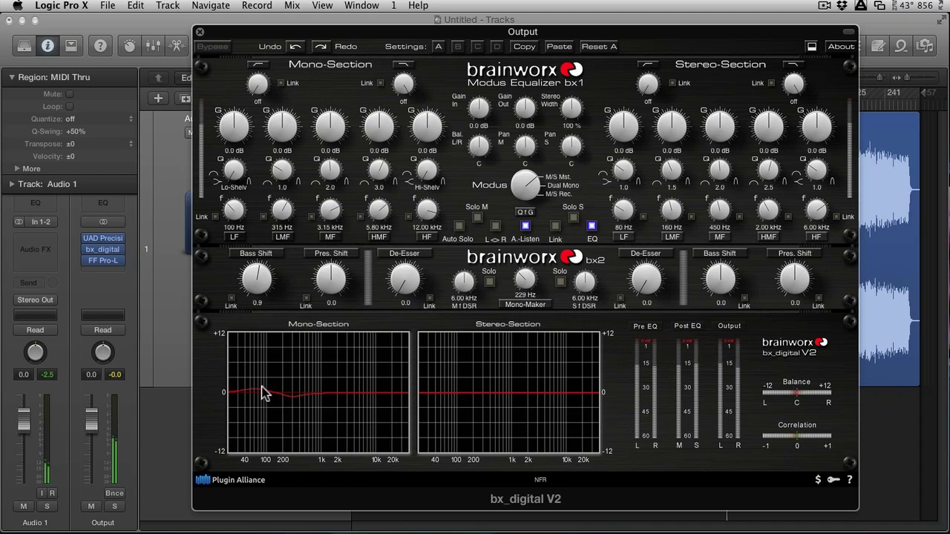
Lift the mono Bass Shift slightly further, to around 1.2
left_click_drag(256, 279, 257, 264)
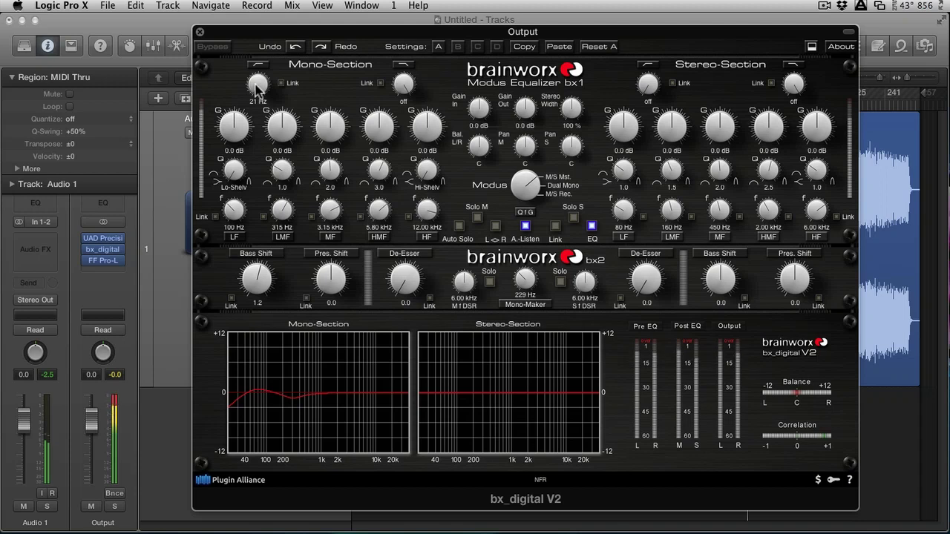
mouse_move(341, 101)
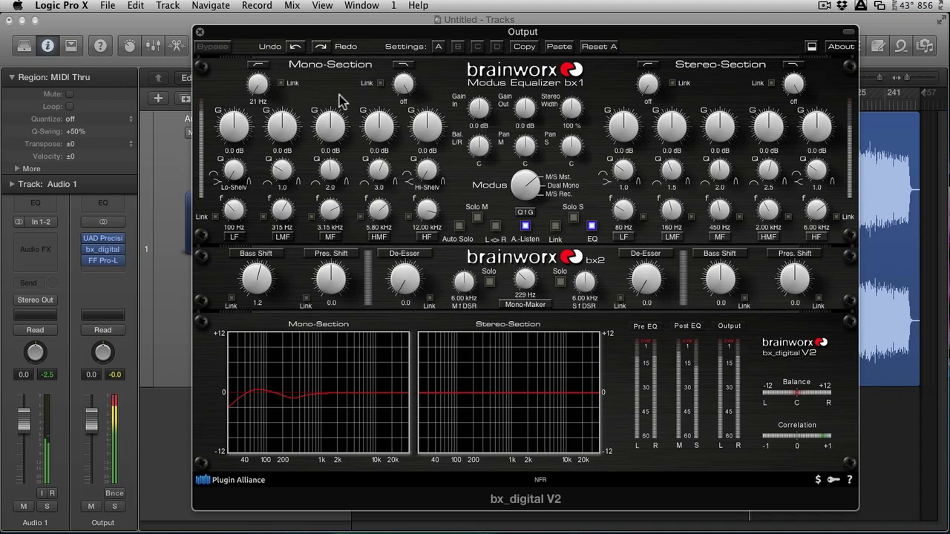
mouse_move(394, 143)
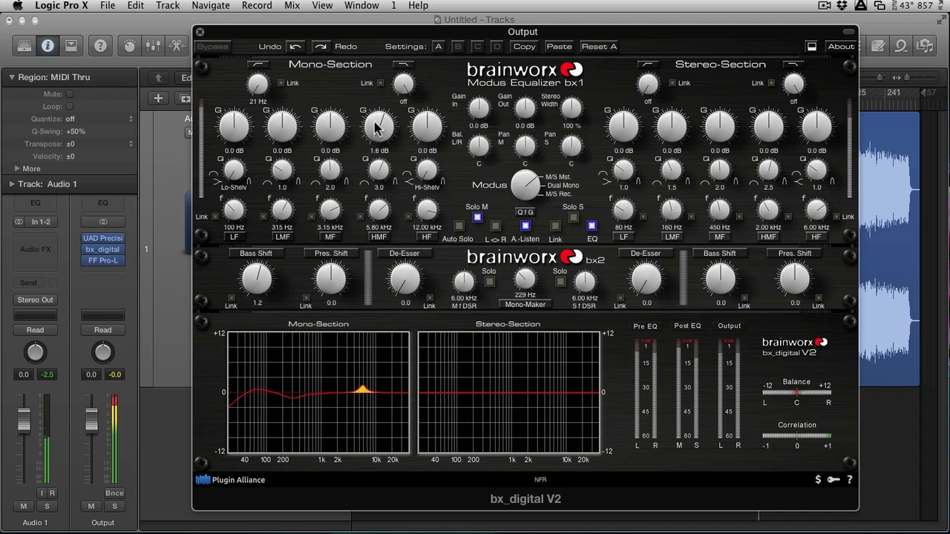
Boost the mono HMF band to find the spot near 4.67 kHz, then reduce it to a subtle lift
left_click_drag(378, 126, 379, 111)
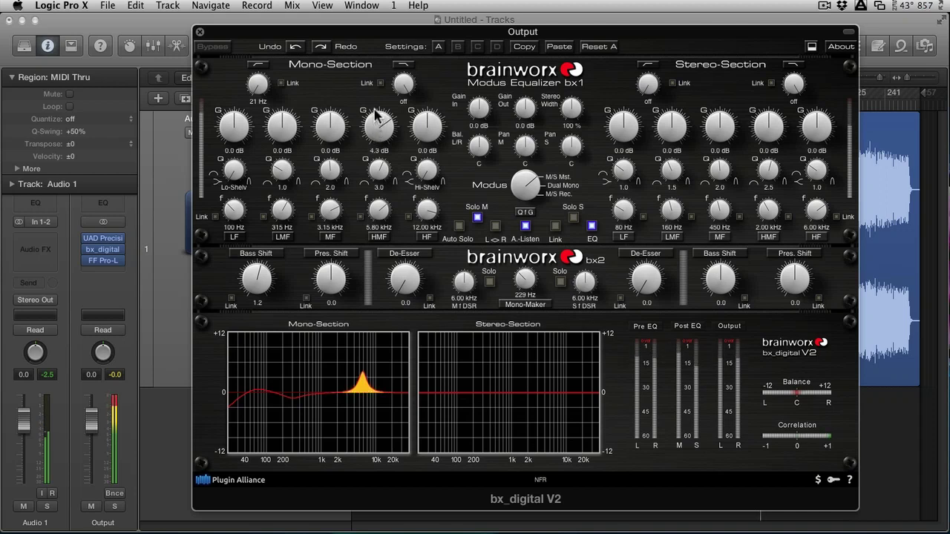
left_click_drag(378, 126, 378, 97)
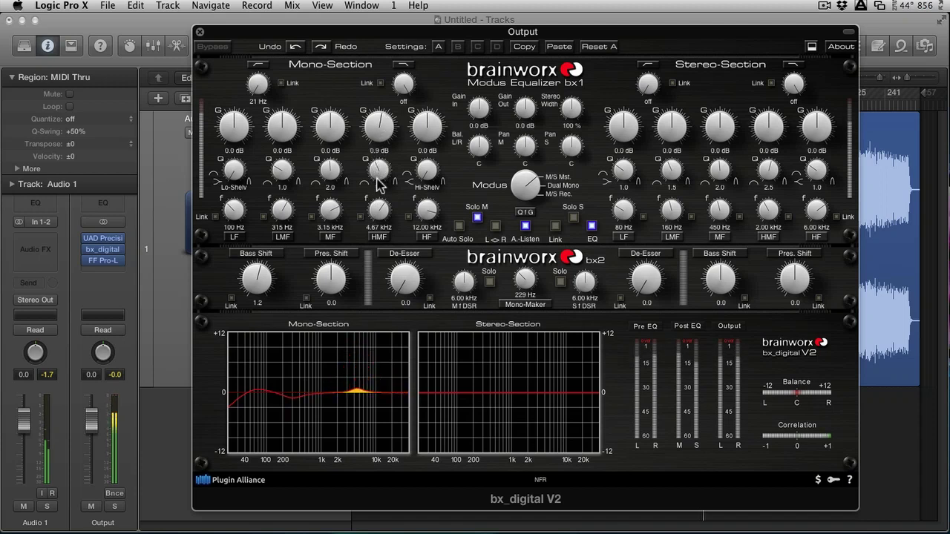
left_click_drag(377, 126, 377, 149)
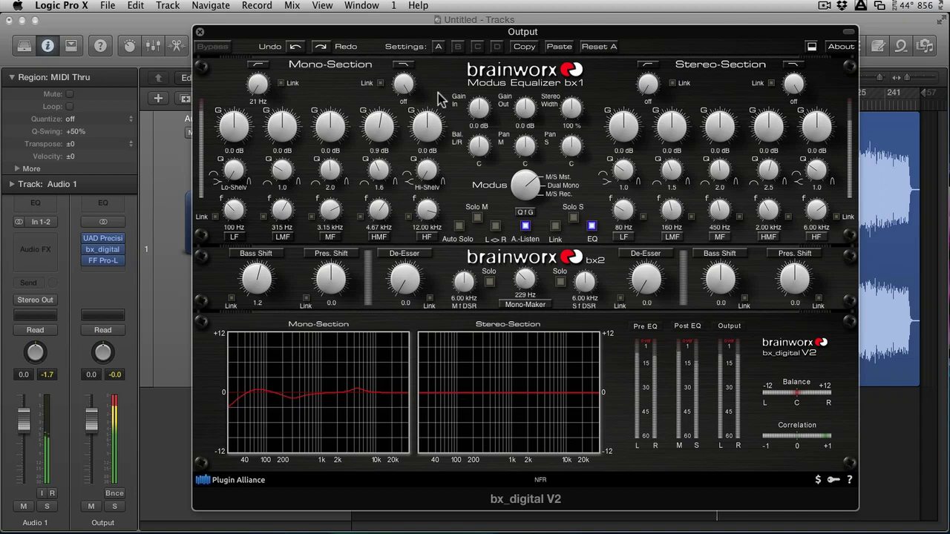
mouse_move(434, 136)
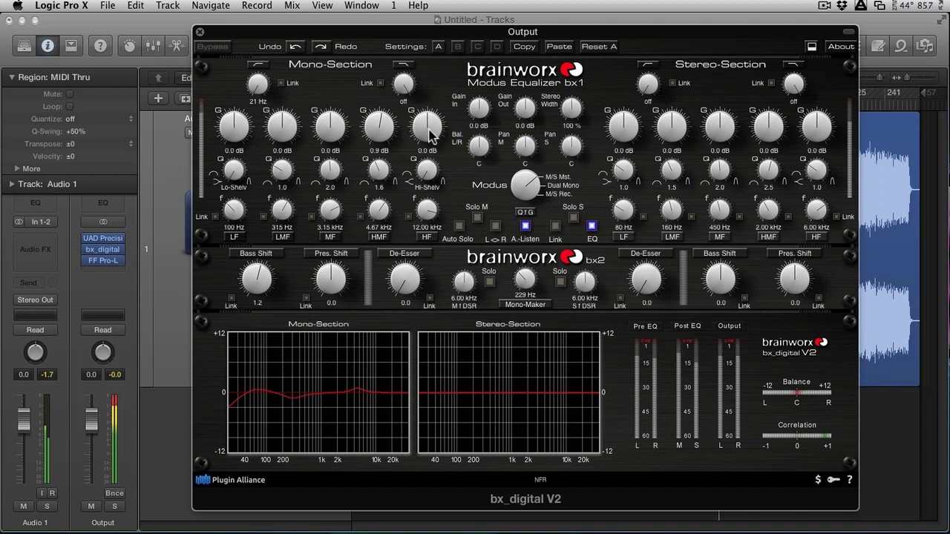
mouse_move(398, 196)
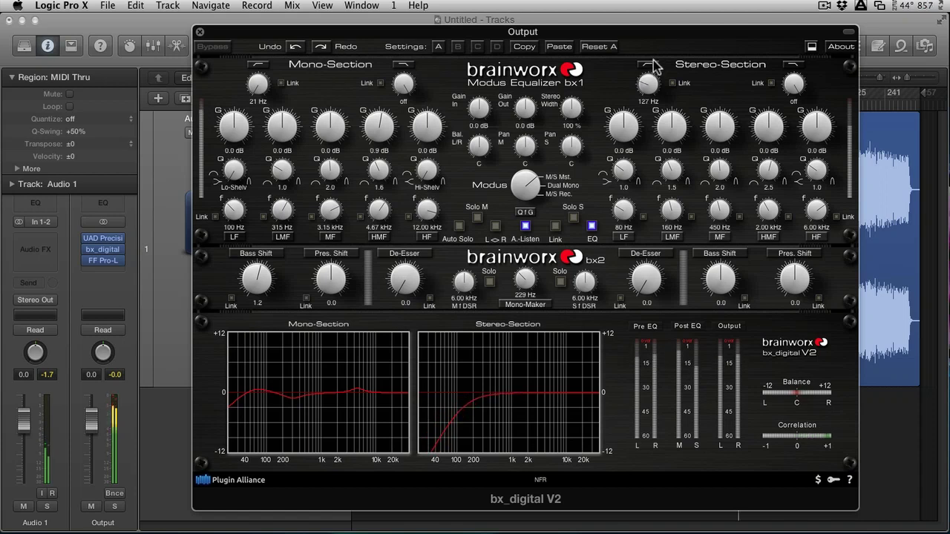
Apply a stereo-side low cut and raise its frequency to roughly 160 Hz
left_click_drag(647, 83, 647, 88)
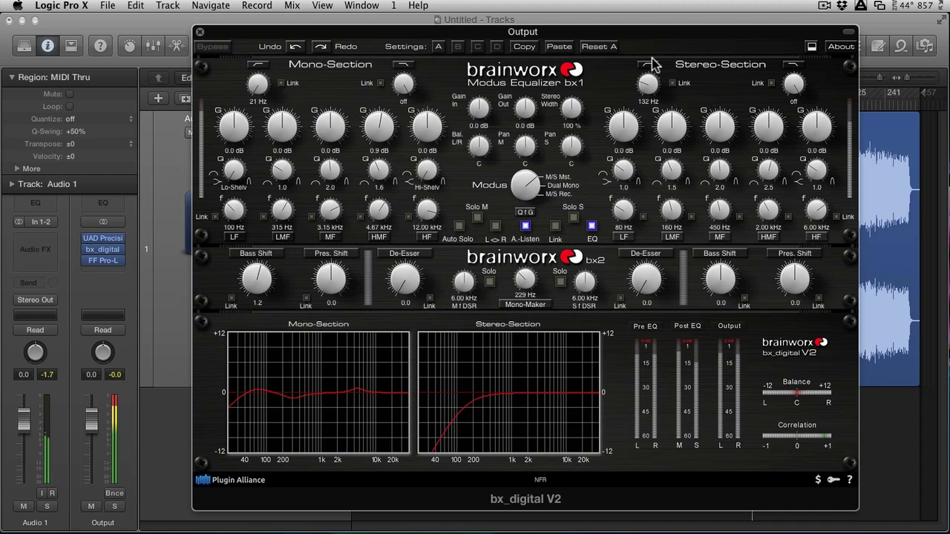
left_click_drag(647, 83, 652, 89)
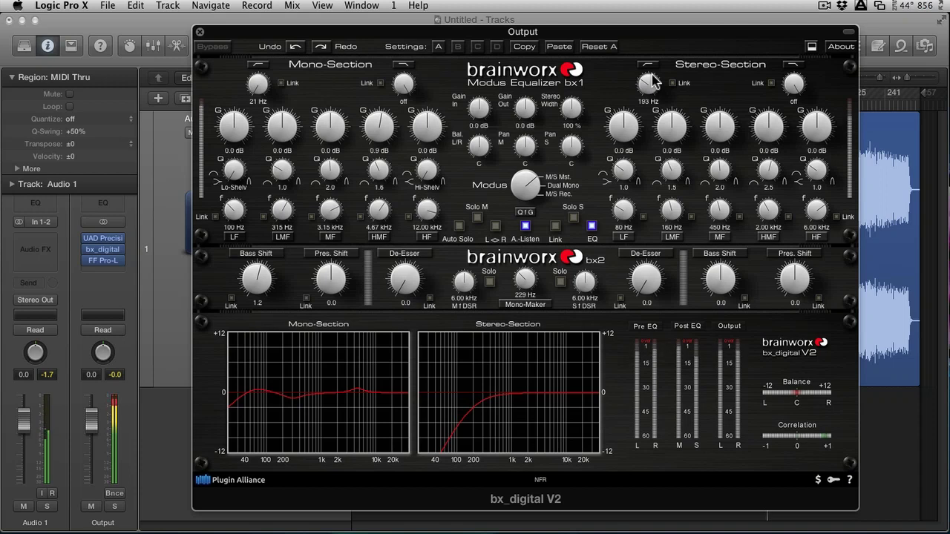
left_click_drag(815, 126, 815, 119)
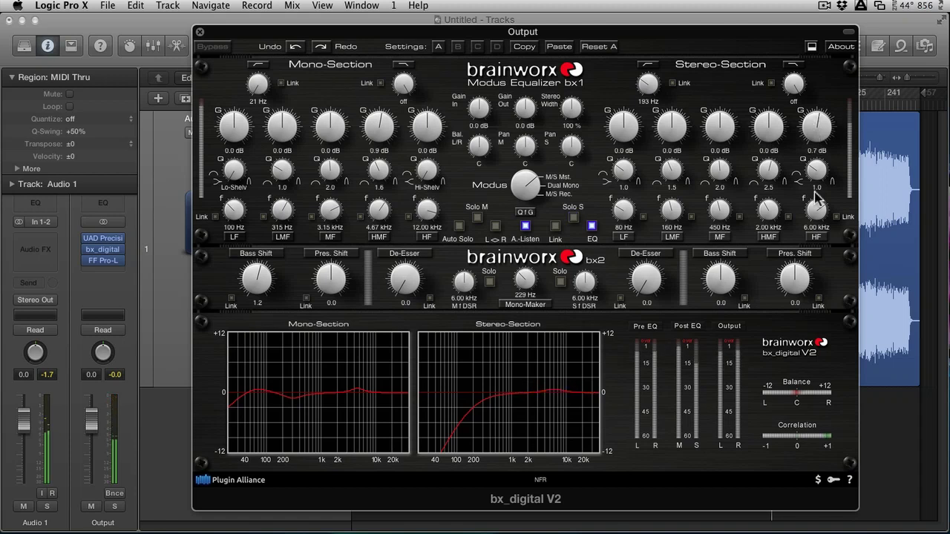
Lift the stereo Hi-Shelf band slightly around 7.62 kHz for a touch more side brightness
left_click_drag(816, 211, 817, 185)
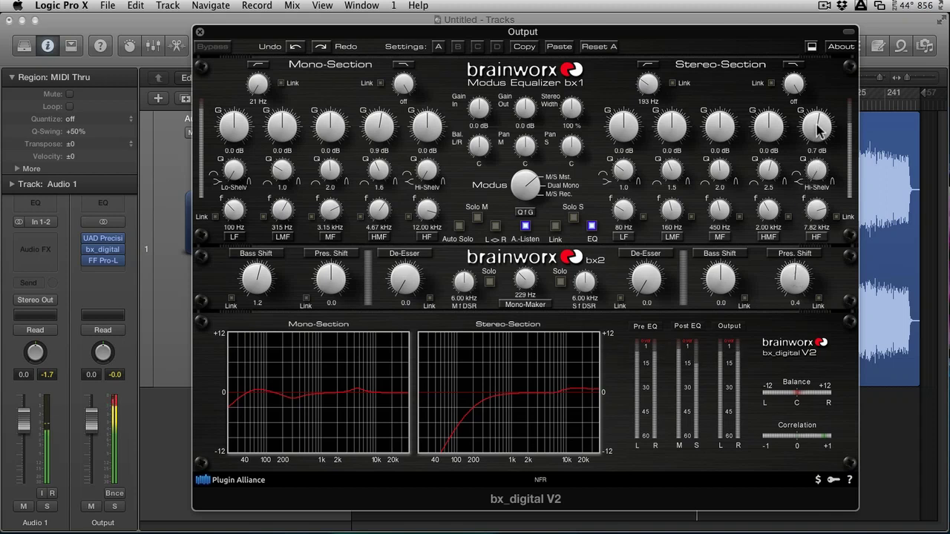
mouse_move(790, 107)
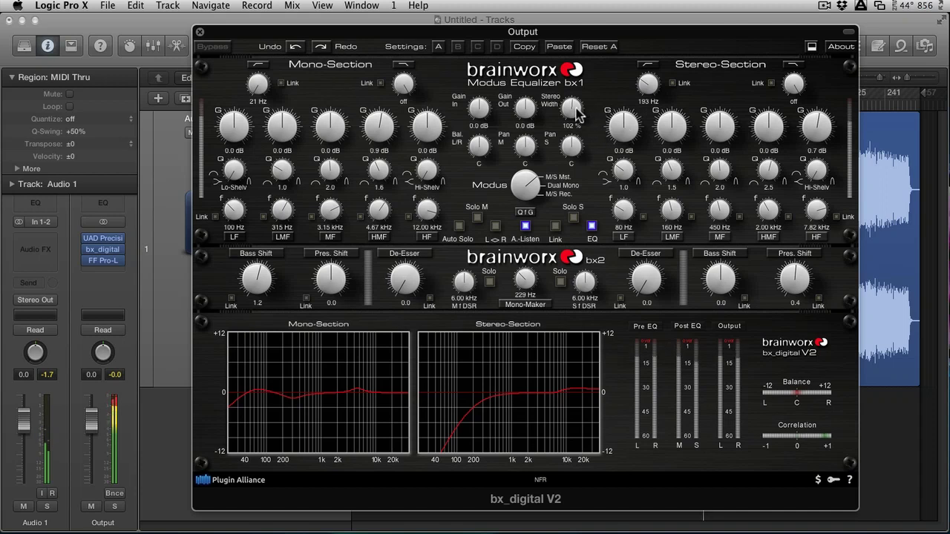
Raise the Stereo Width knob to about 117% to widen the master
left_click_drag(571, 107, 573, 101)
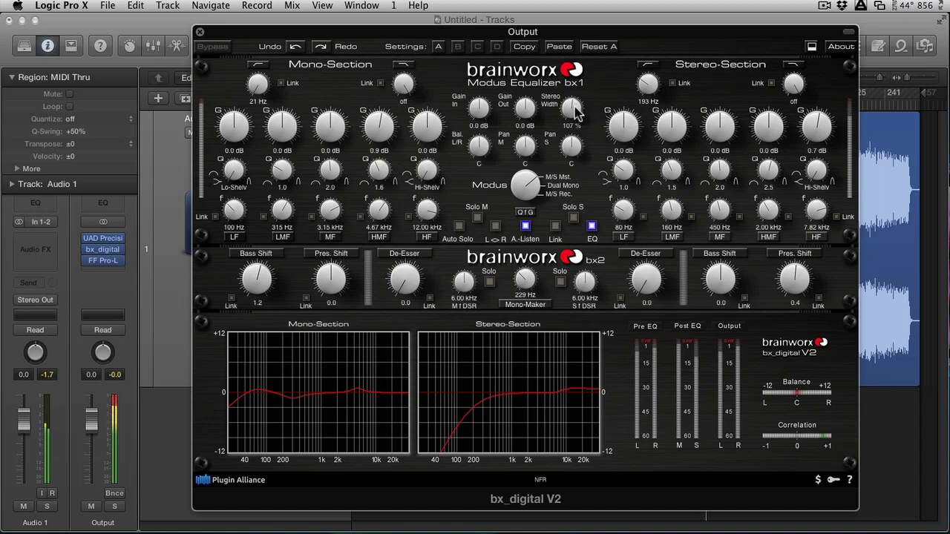
left_click_drag(571, 107, 571, 101)
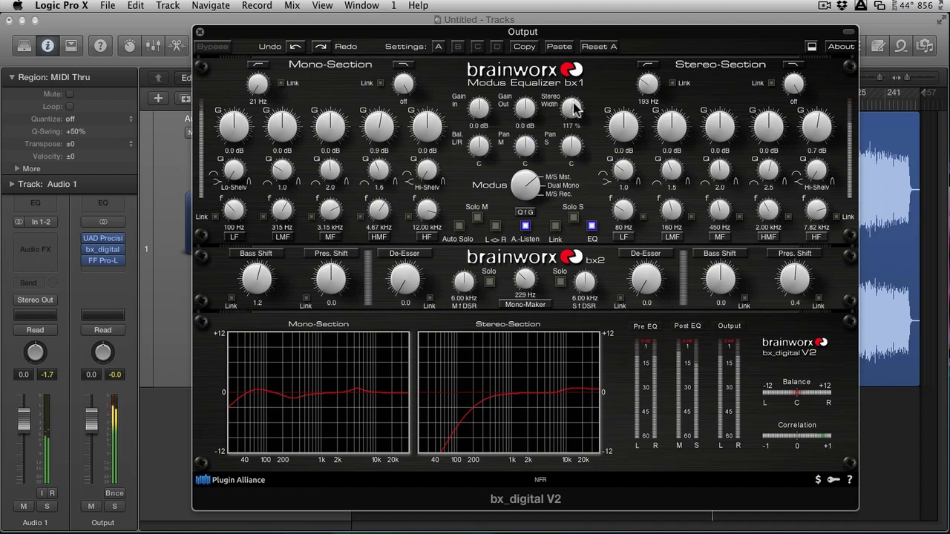
mouse_move(704, 229)
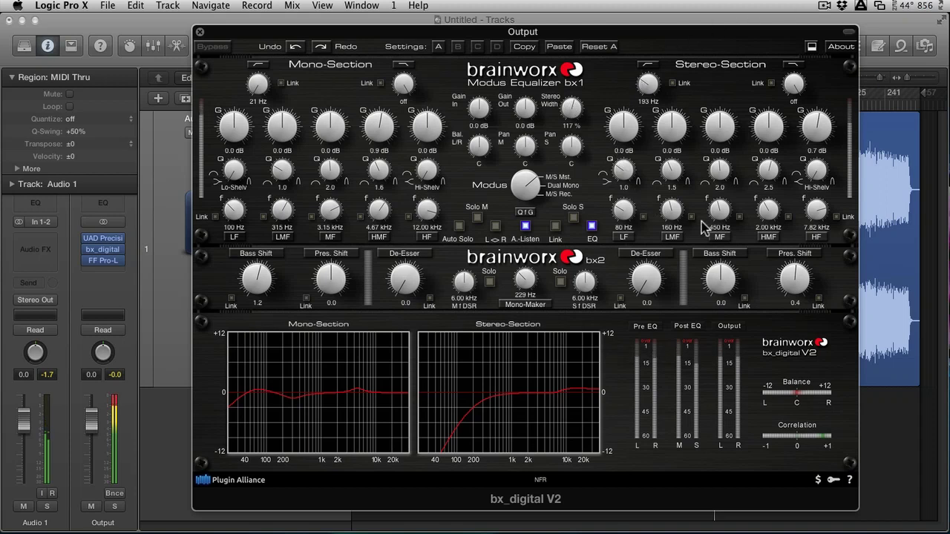
mouse_move(621, 221)
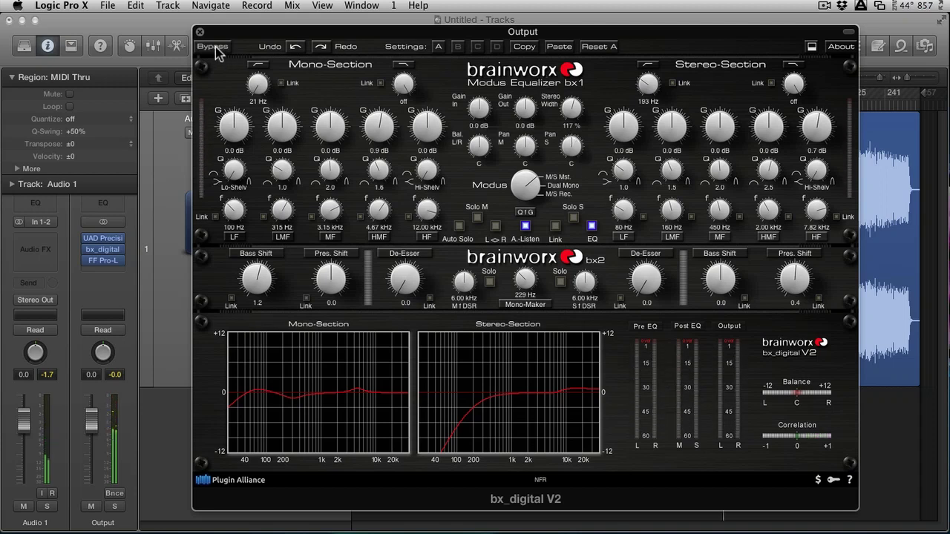
left_click(212, 46)
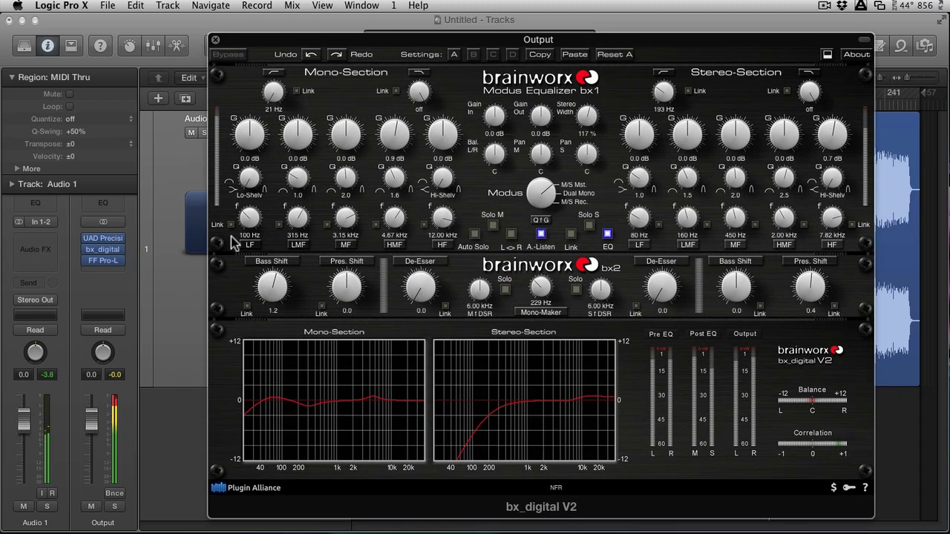
left_click(103, 261)
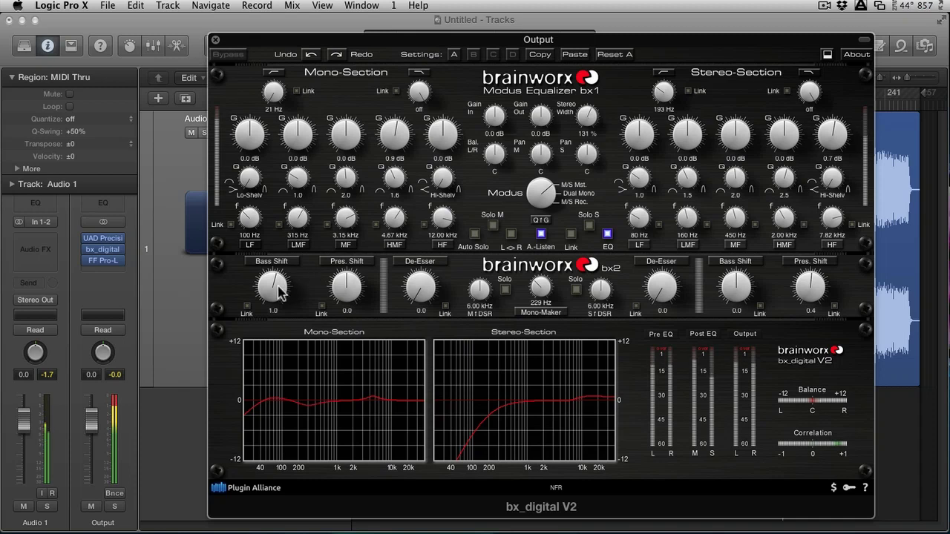
left_click_drag(273, 288, 282, 267)
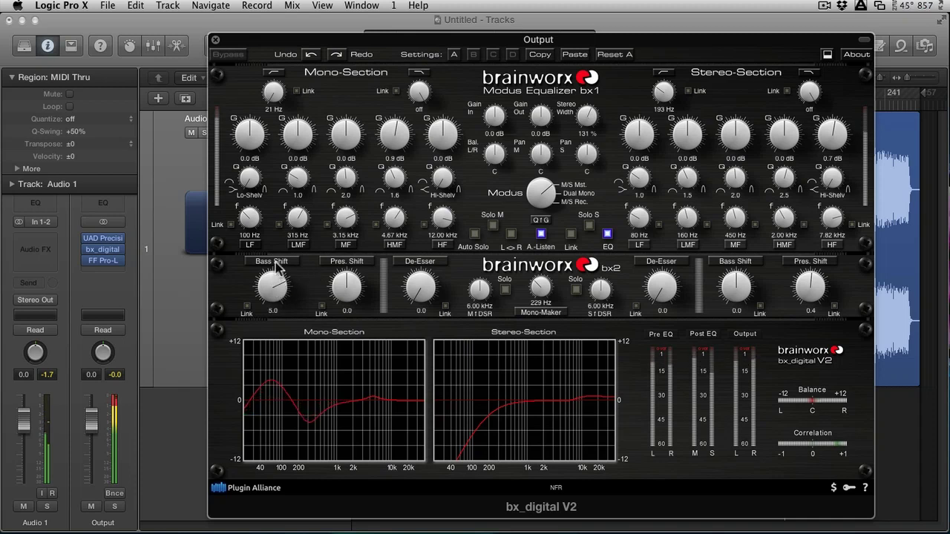
left_click_drag(272, 285, 268, 293)
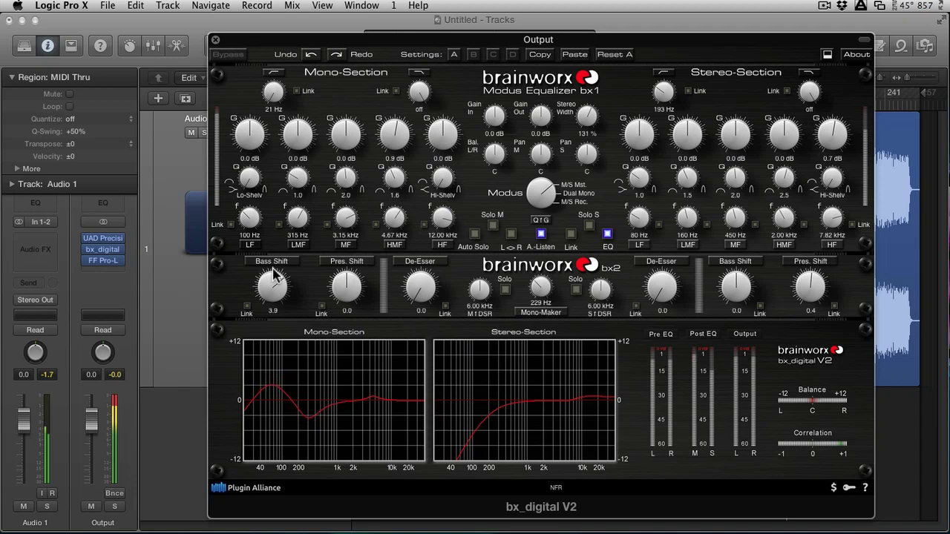
left_click_drag(272, 285, 271, 294)
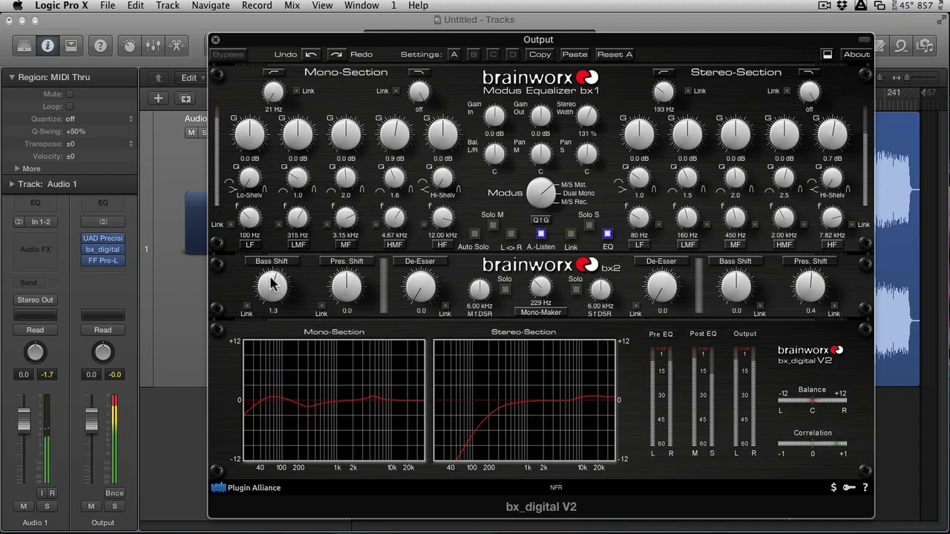
left_click_drag(272, 285, 271, 289)
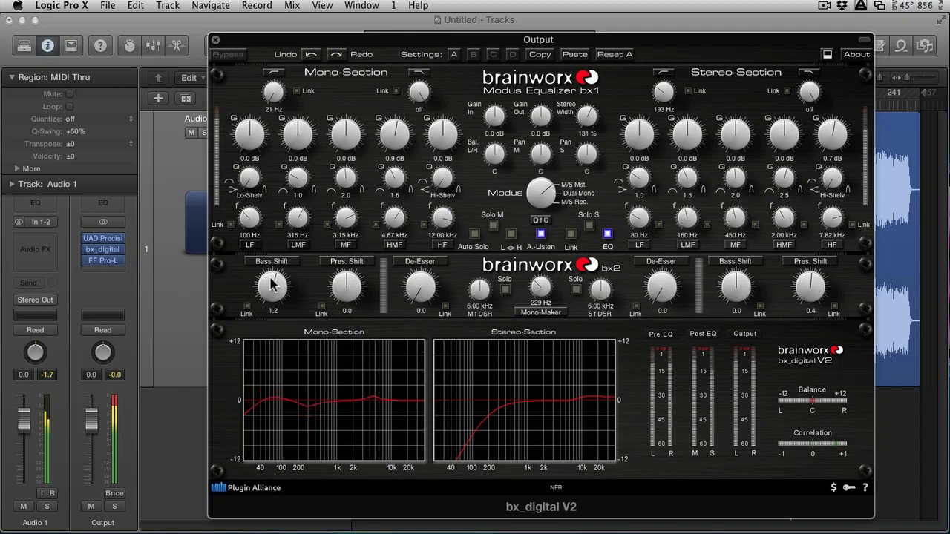
mouse_move(502, 101)
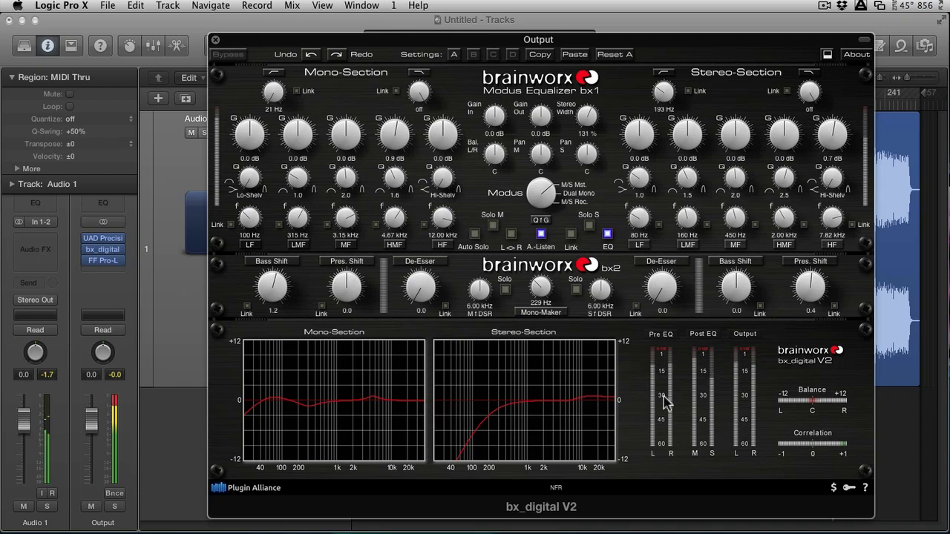
mouse_move(676, 310)
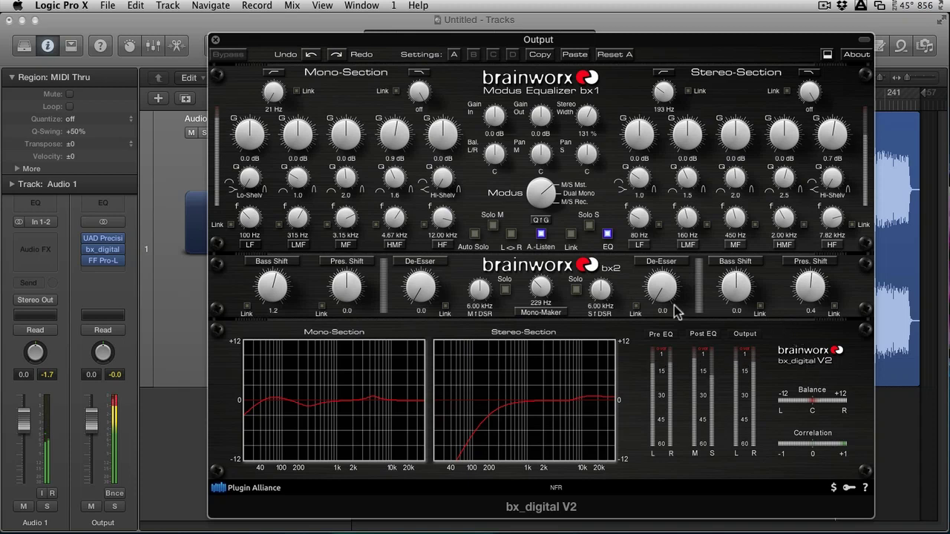